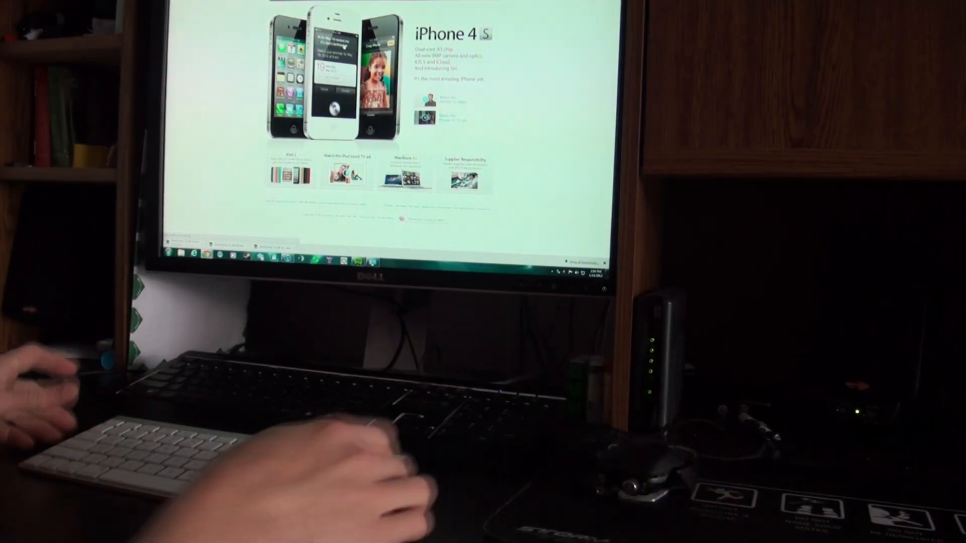
pyautogui.click(175, 253)
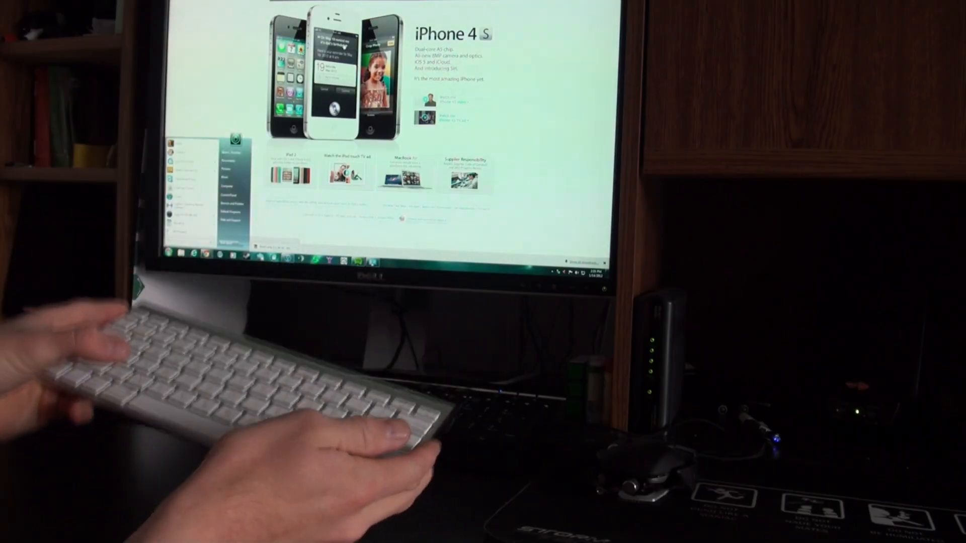